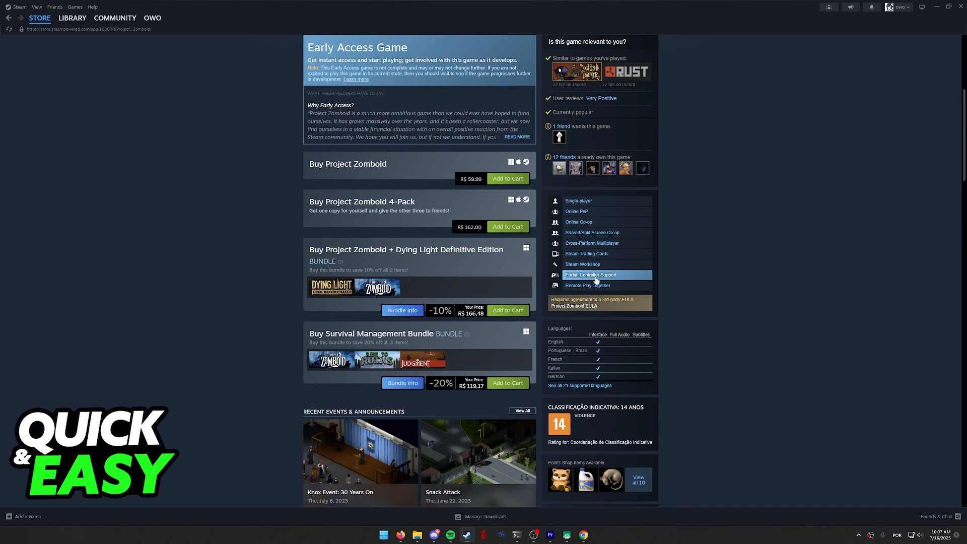
pyautogui.moveTo(607, 282)
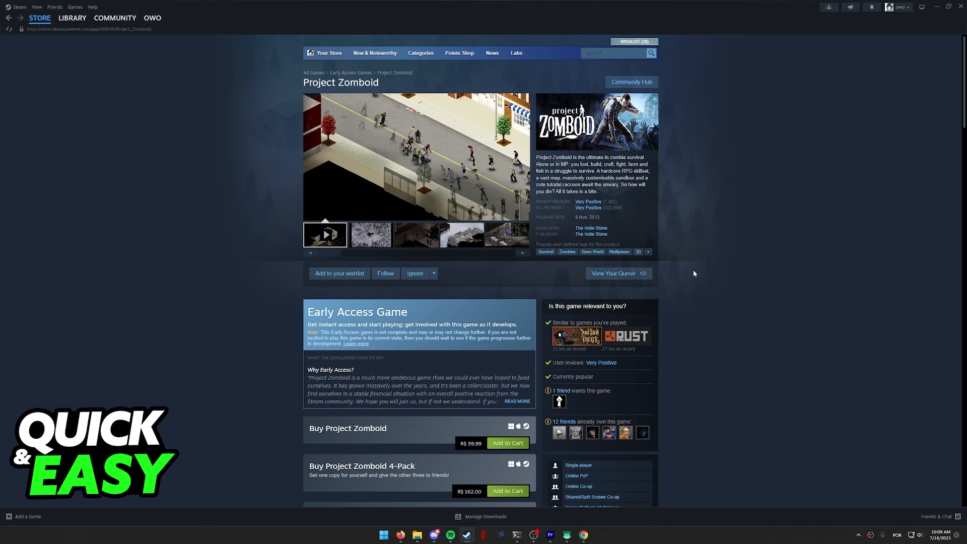
# Open the LIBRARY dropdown from the Project Zomboid store page
pyautogui.click(72, 17)
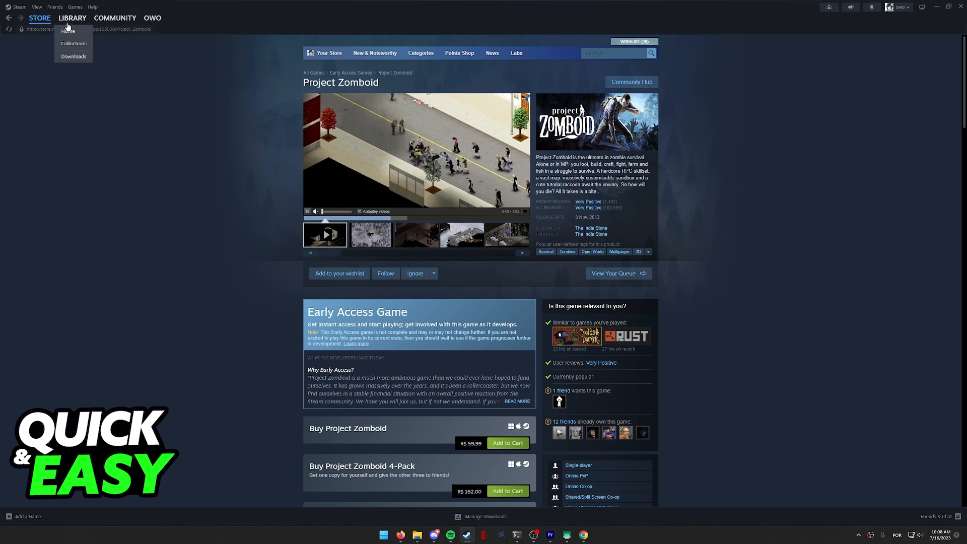
# Choose Home from the LIBRARY menu to show the owned-games collection
pyautogui.click(71, 18)
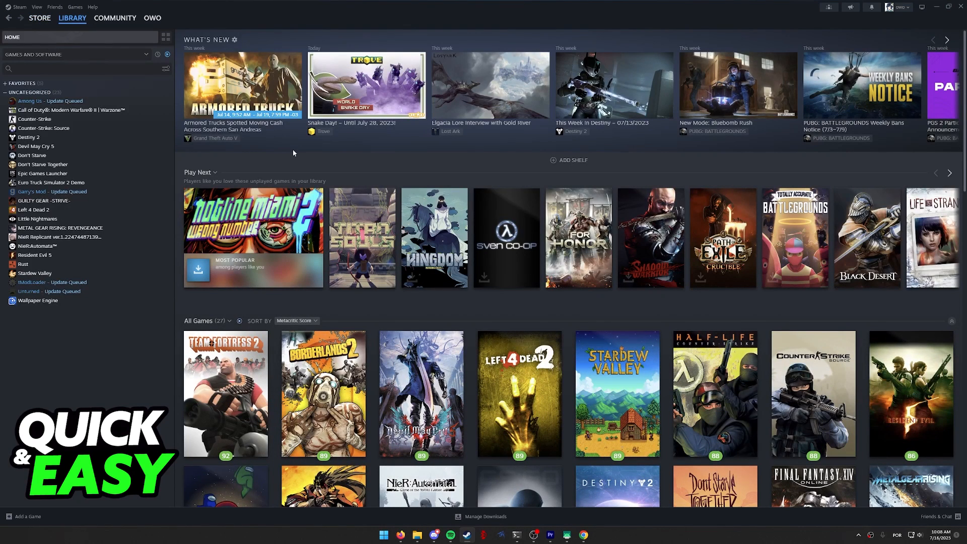
pyautogui.moveTo(291, 151)
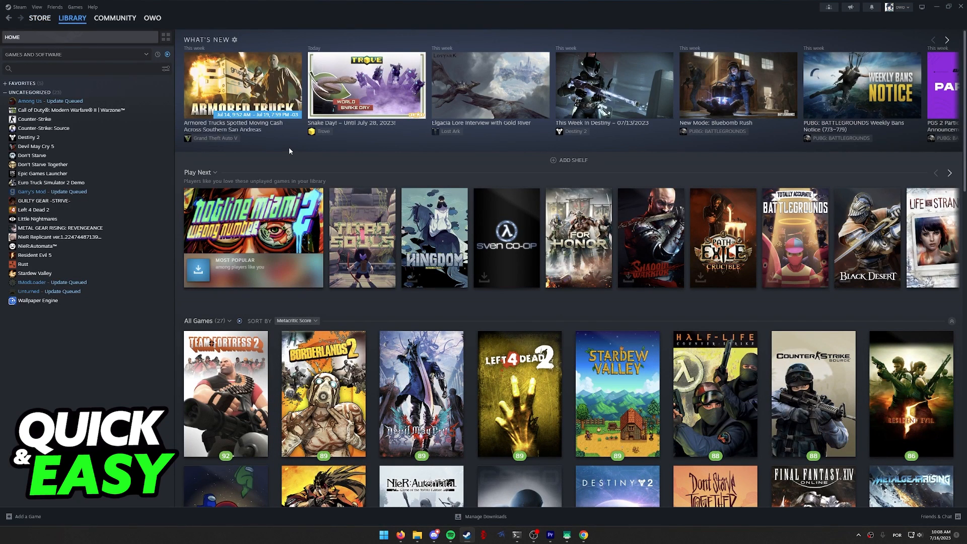
pyautogui.moveTo(195, 154)
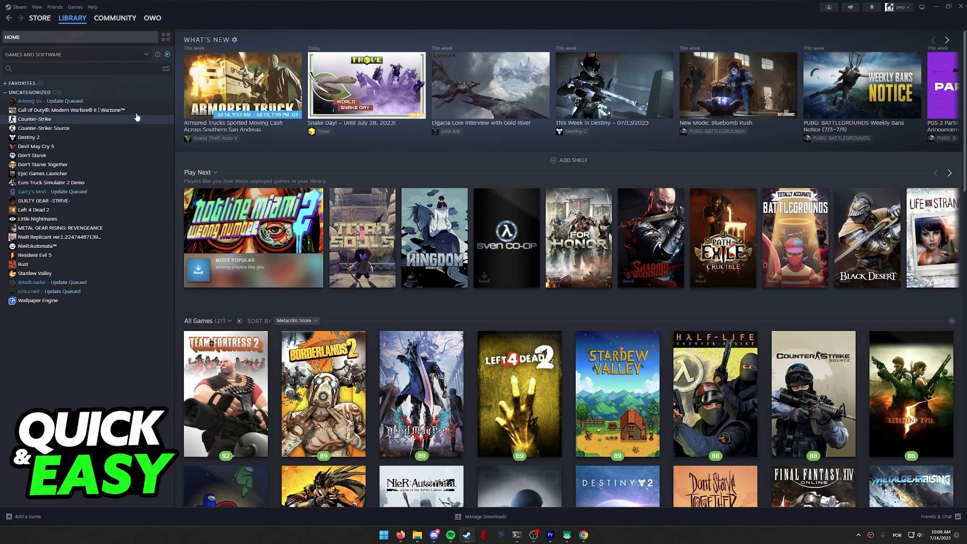
pyautogui.moveTo(85, 223)
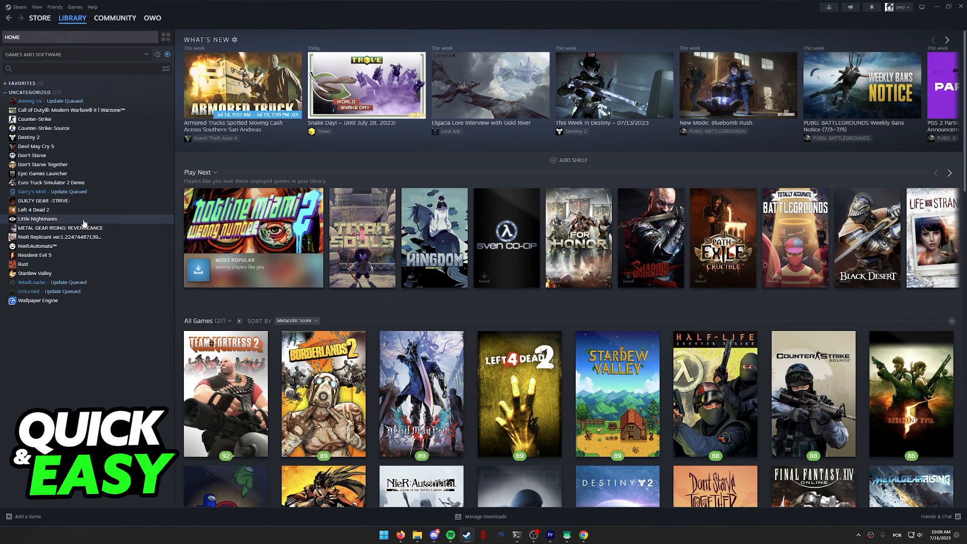
# Select Little Nightmares in the left-hand games list
pyautogui.click(39, 219)
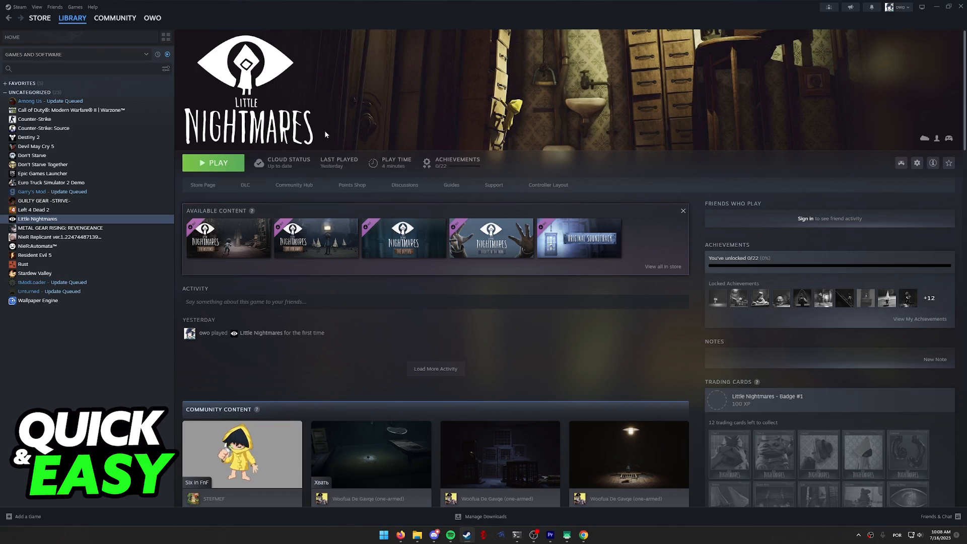
pyautogui.moveTo(442, 104)
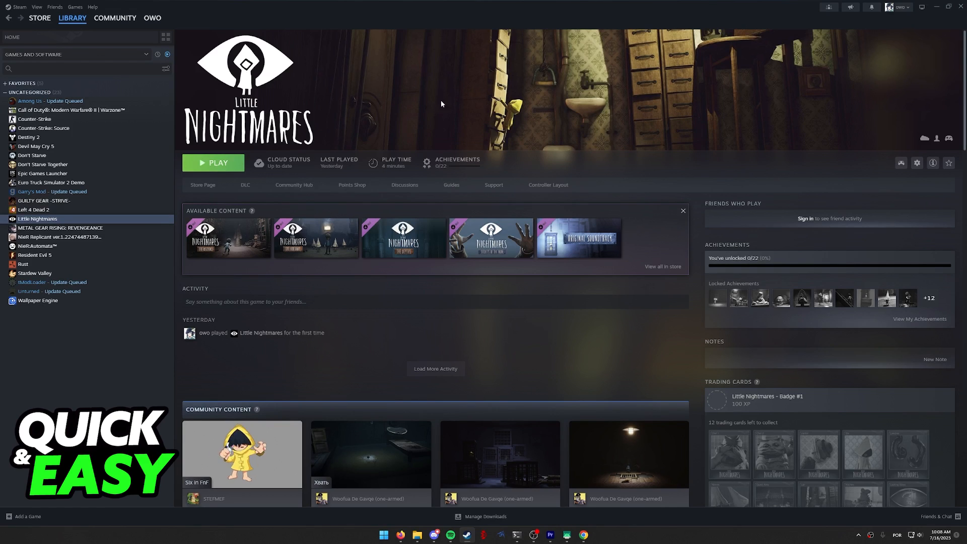
pyautogui.moveTo(918, 163)
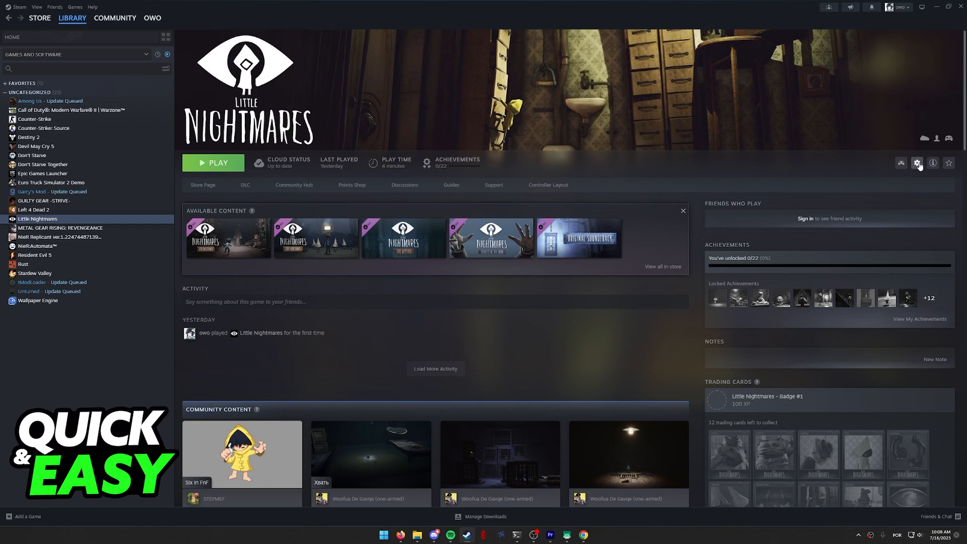
# In Little Nightmares' Properties > Controller, set the override to Enable Steam Input
pyautogui.click(918, 163)
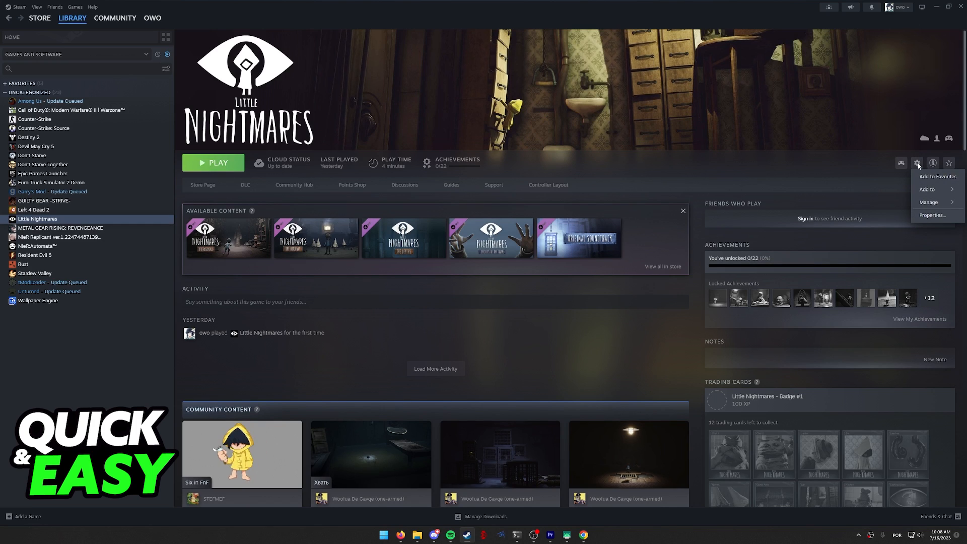
pyautogui.click(934, 215)
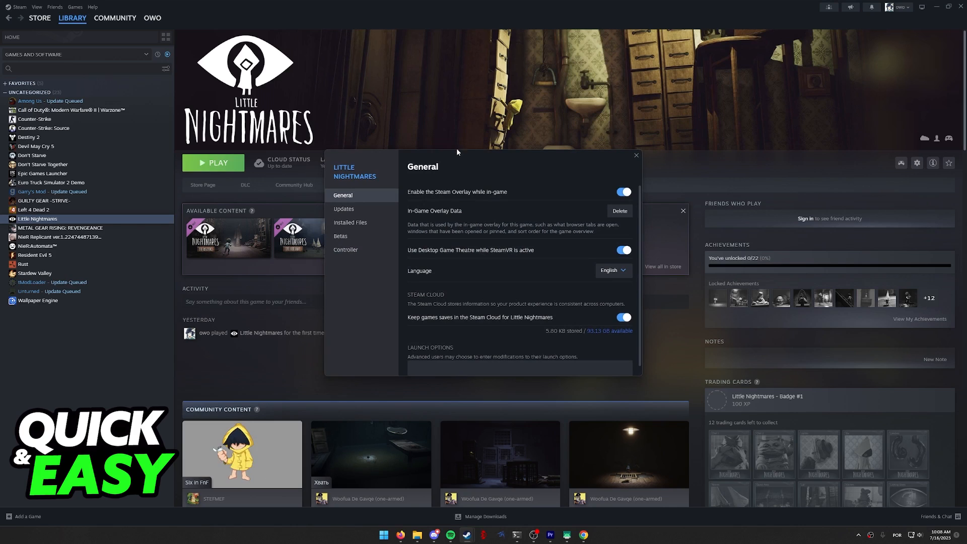
pyautogui.moveTo(341, 237)
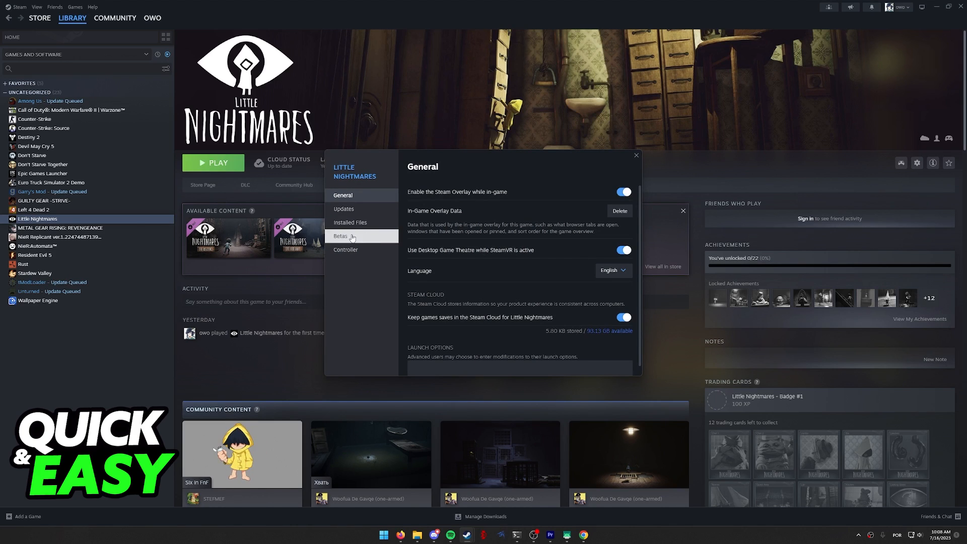
pyautogui.click(345, 249)
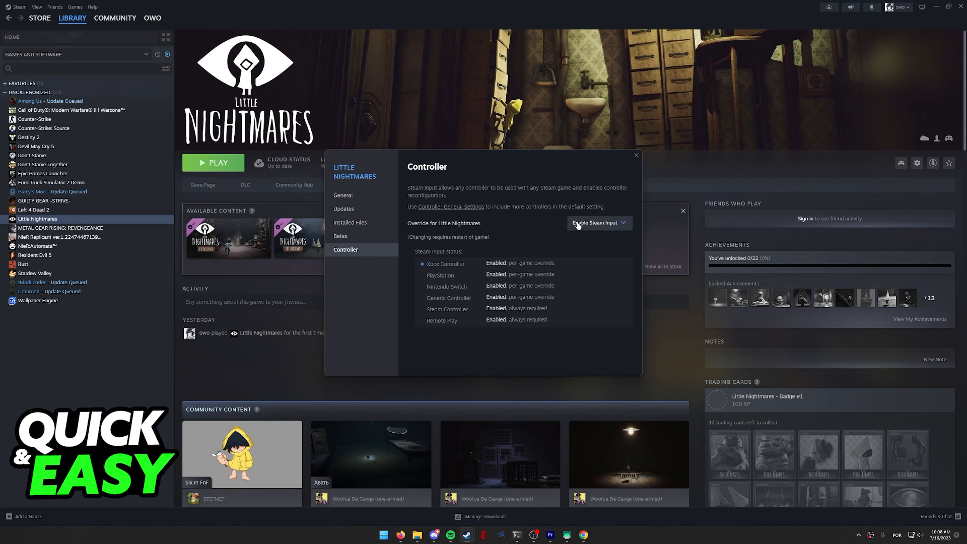
pyautogui.click(597, 222)
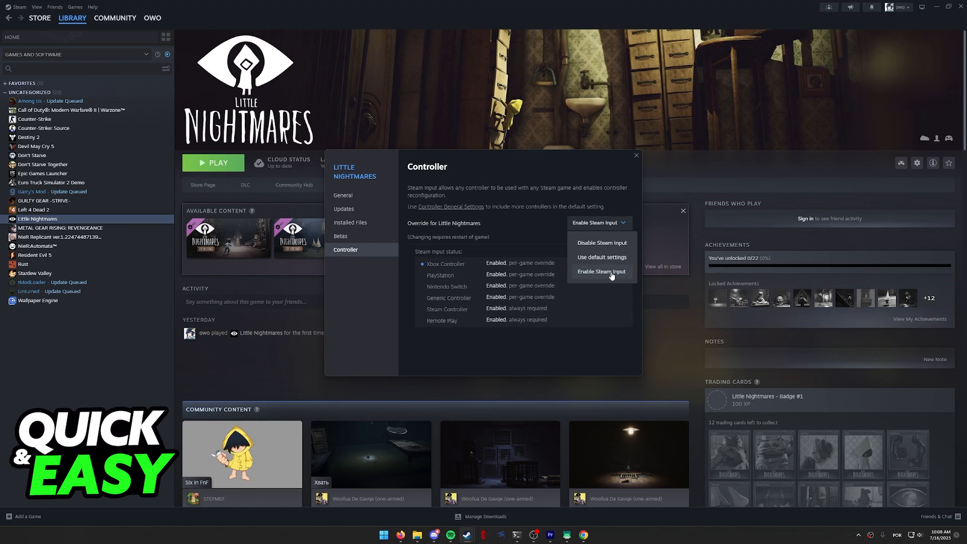
pyautogui.click(600, 272)
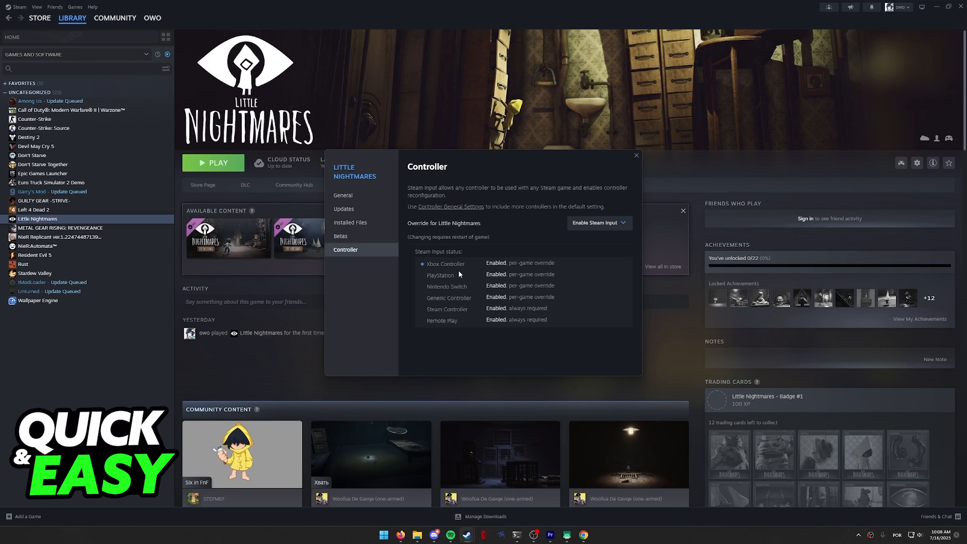
pyautogui.moveTo(451, 206)
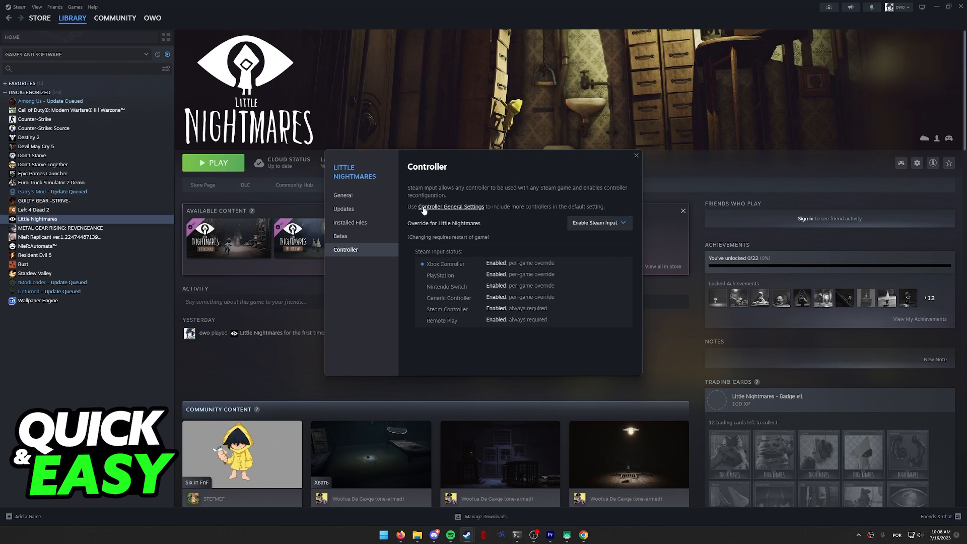
pyautogui.click(451, 207)
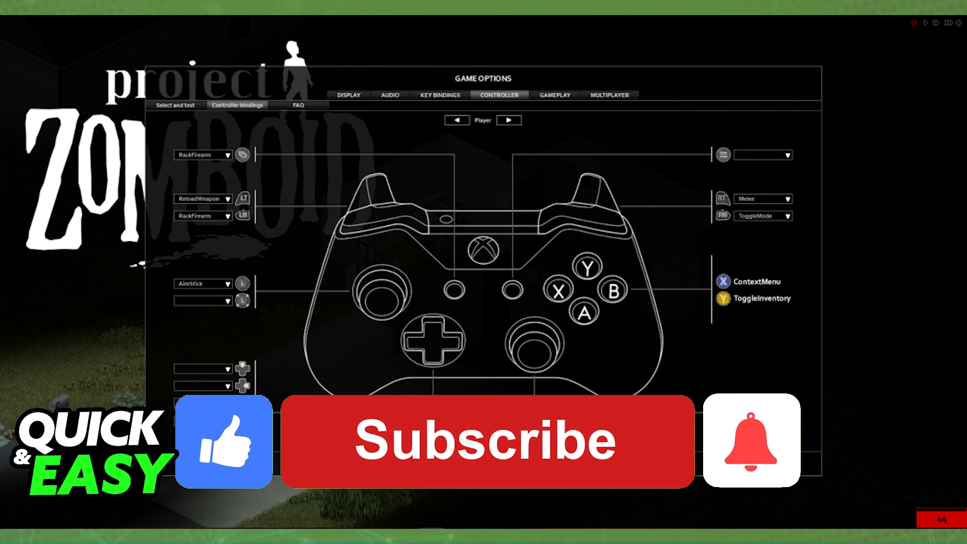
# Click within Project Zomboid's controller bindings options screen
pyautogui.click(487, 442)
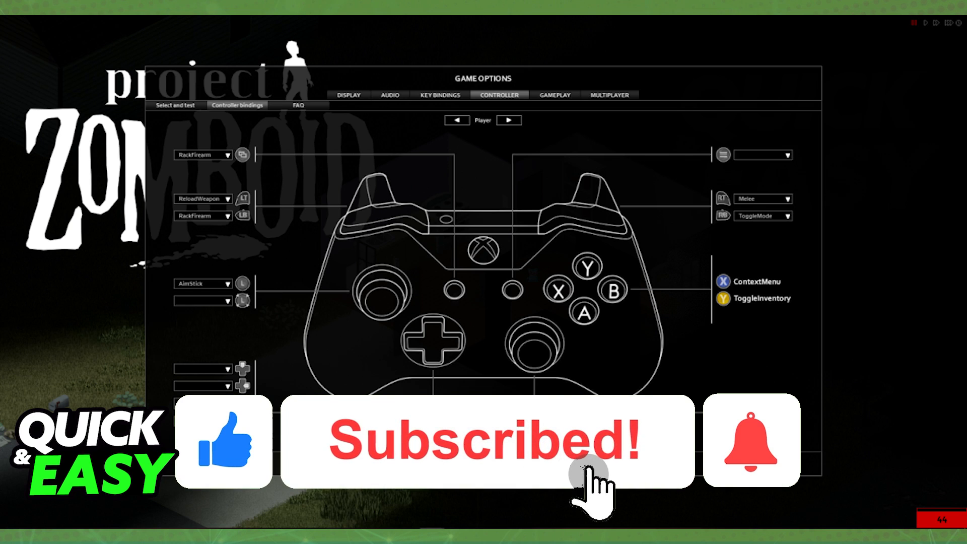